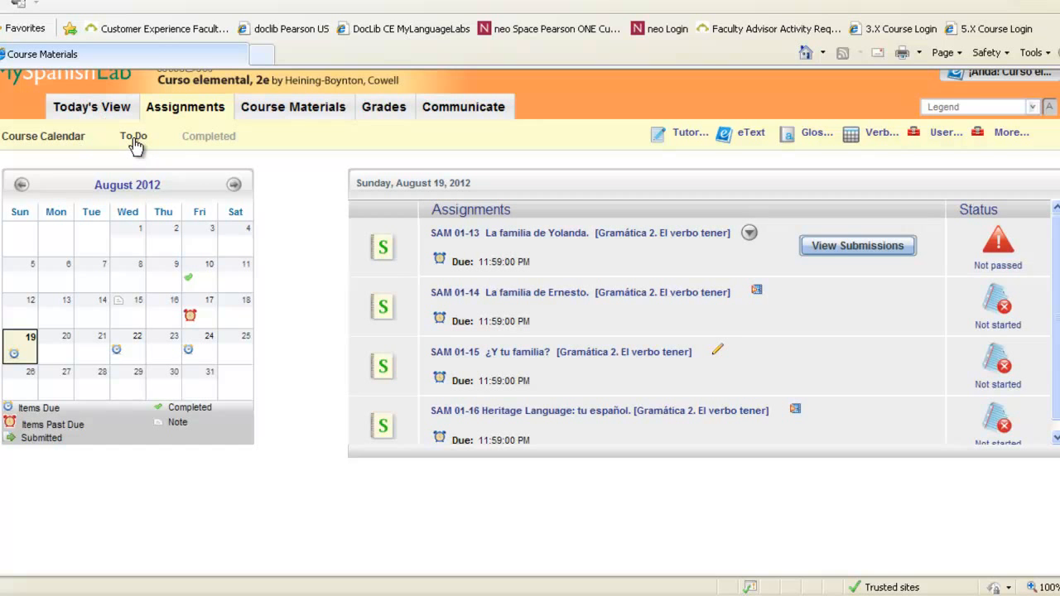
# Step: Open the To Do assignments list and review items due August 19 and August 22
pyautogui.scroll(3)
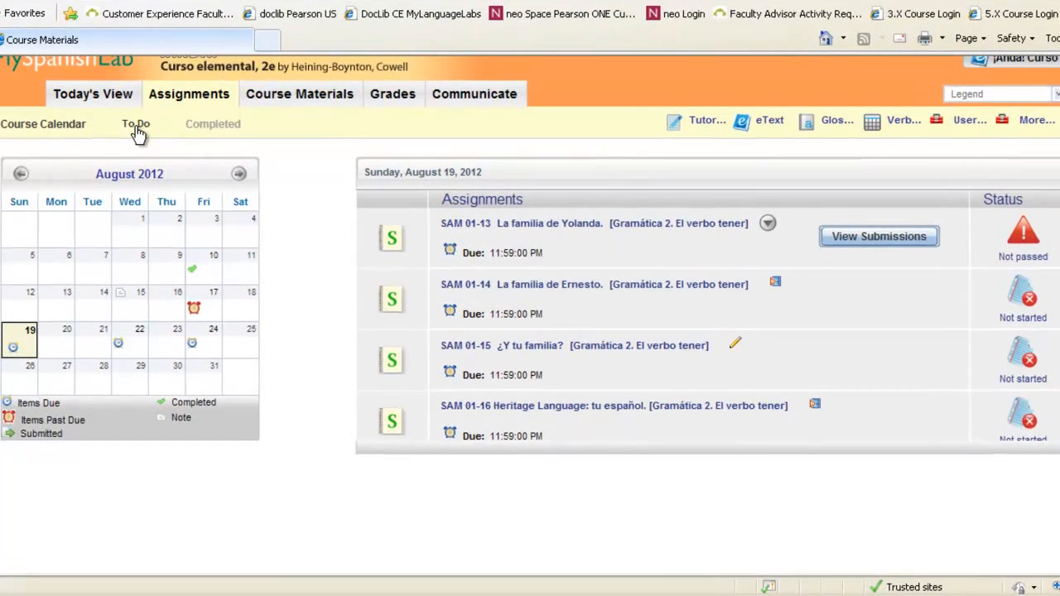
pyautogui.click(136, 124)
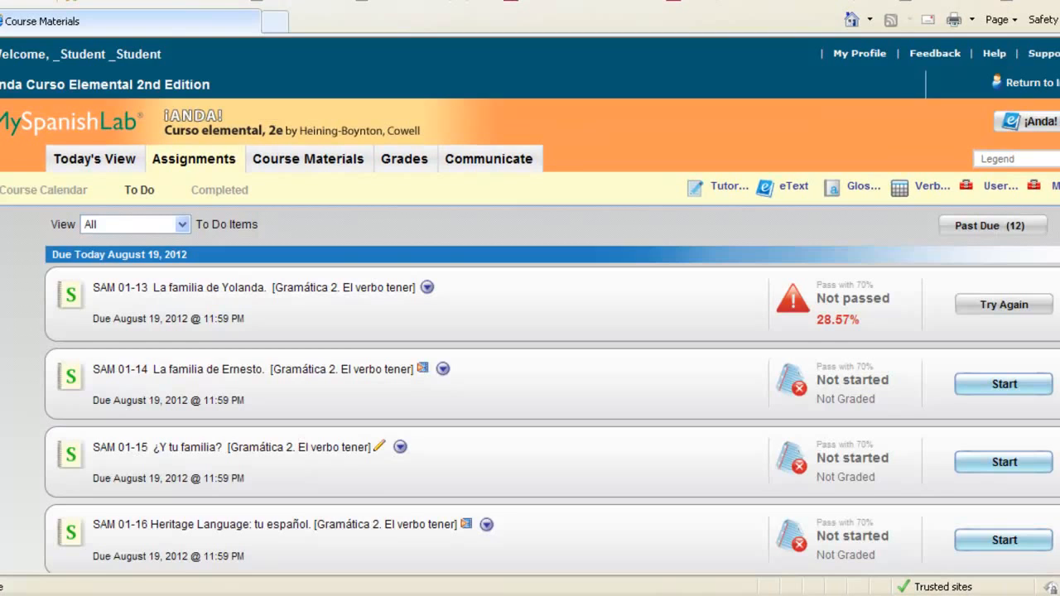
pyautogui.scroll(-3)
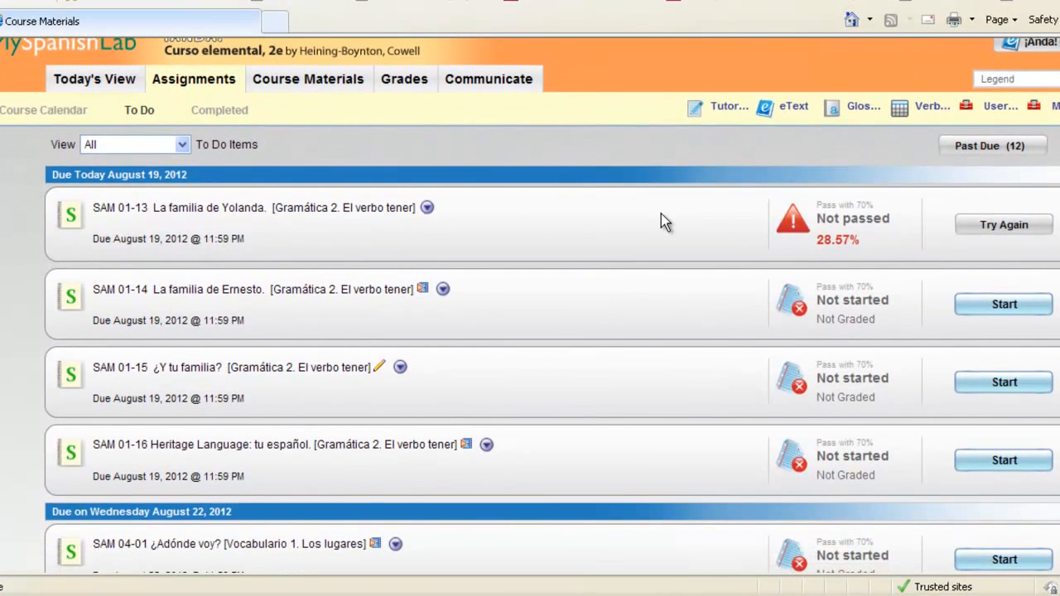
pyautogui.moveTo(253, 190)
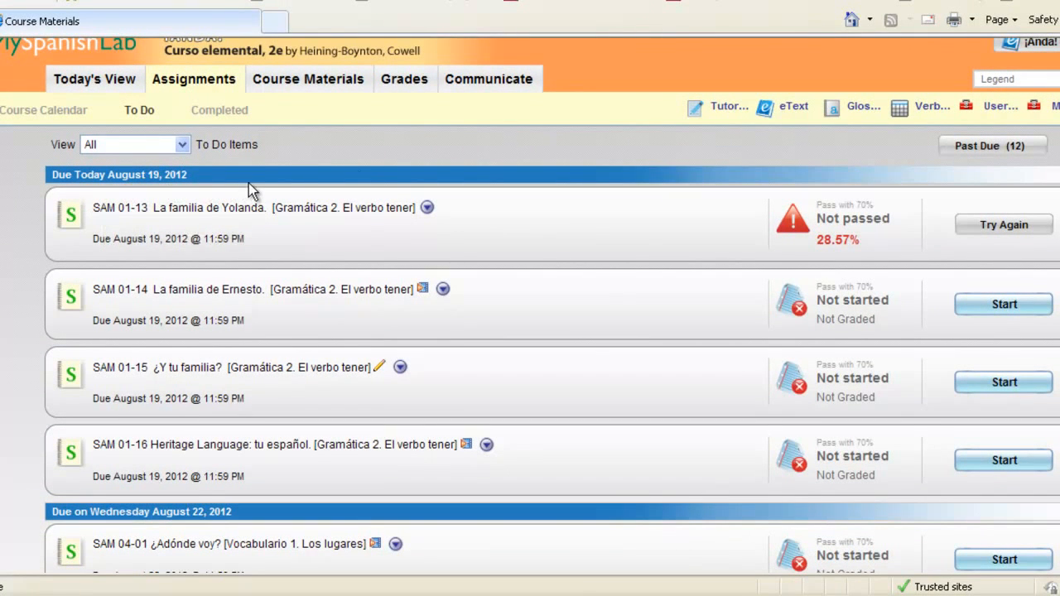
pyautogui.moveTo(397, 151)
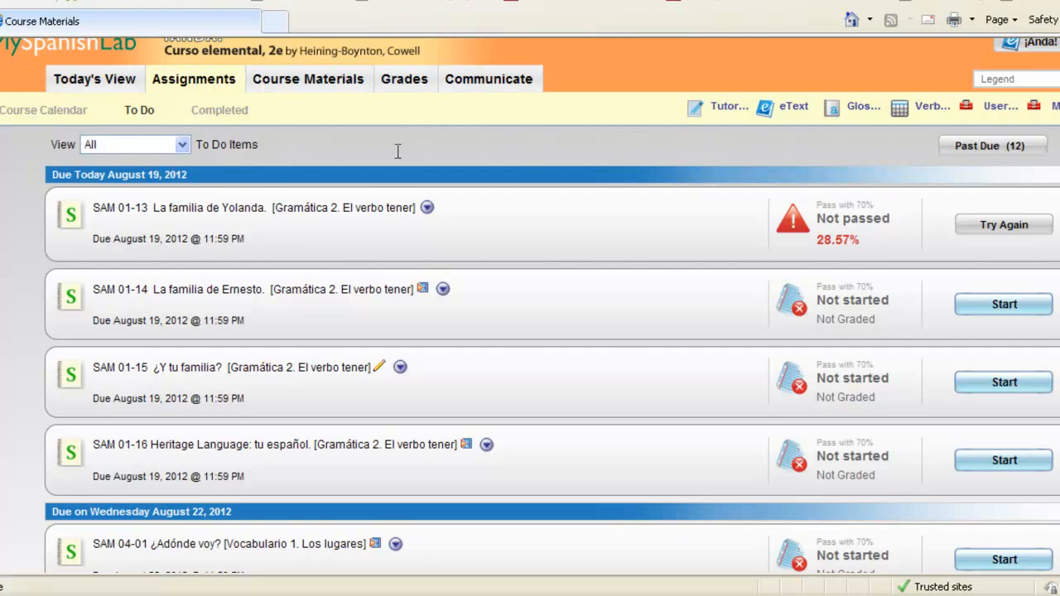
pyautogui.moveTo(853, 206)
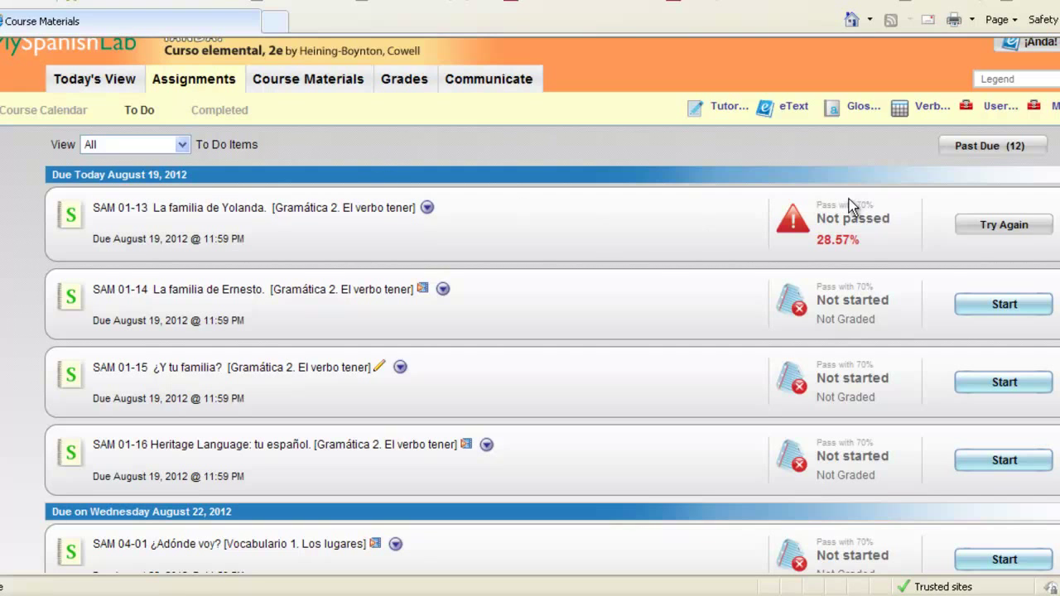
pyautogui.moveTo(737, 321)
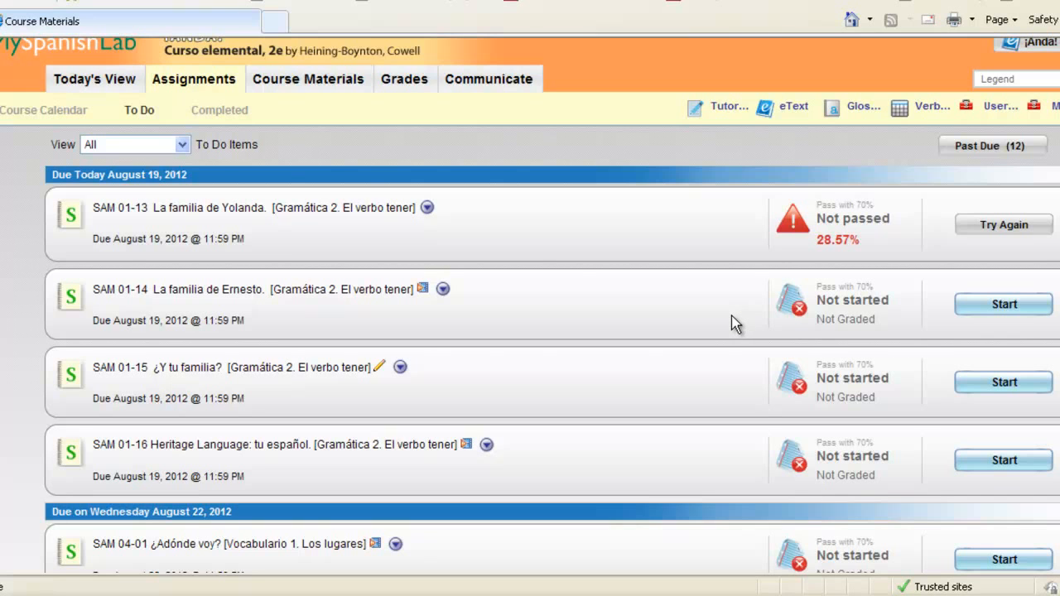
pyautogui.moveTo(508, 309)
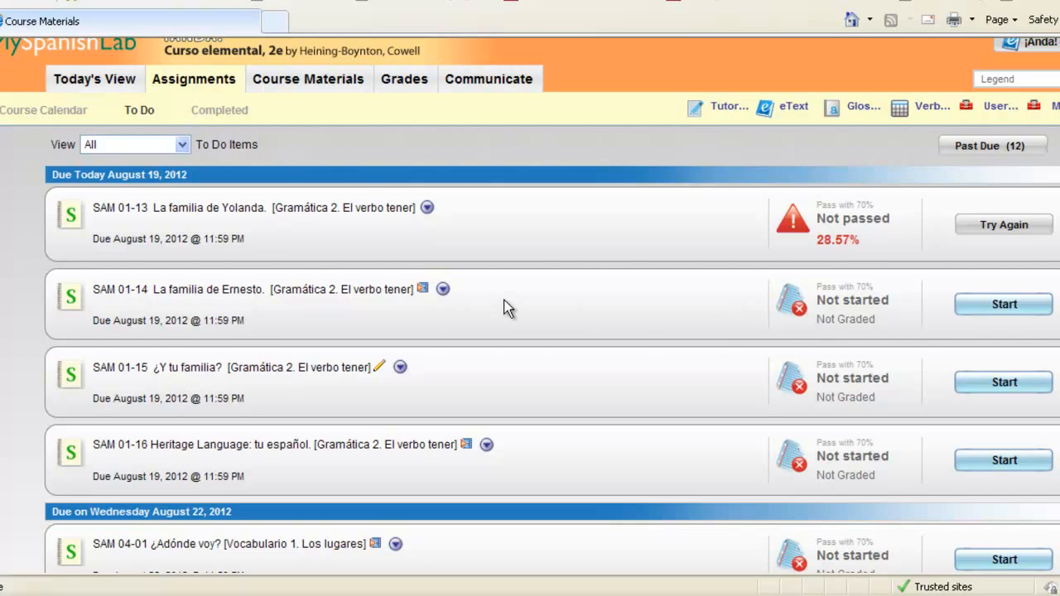
pyautogui.moveTo(29, 116)
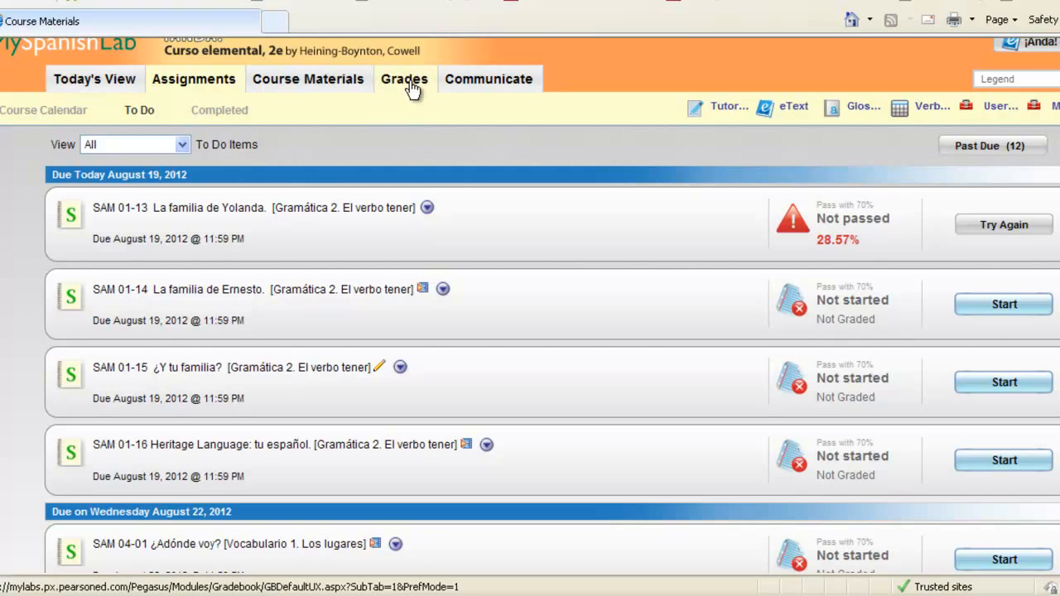
pyautogui.moveTo(545, 308)
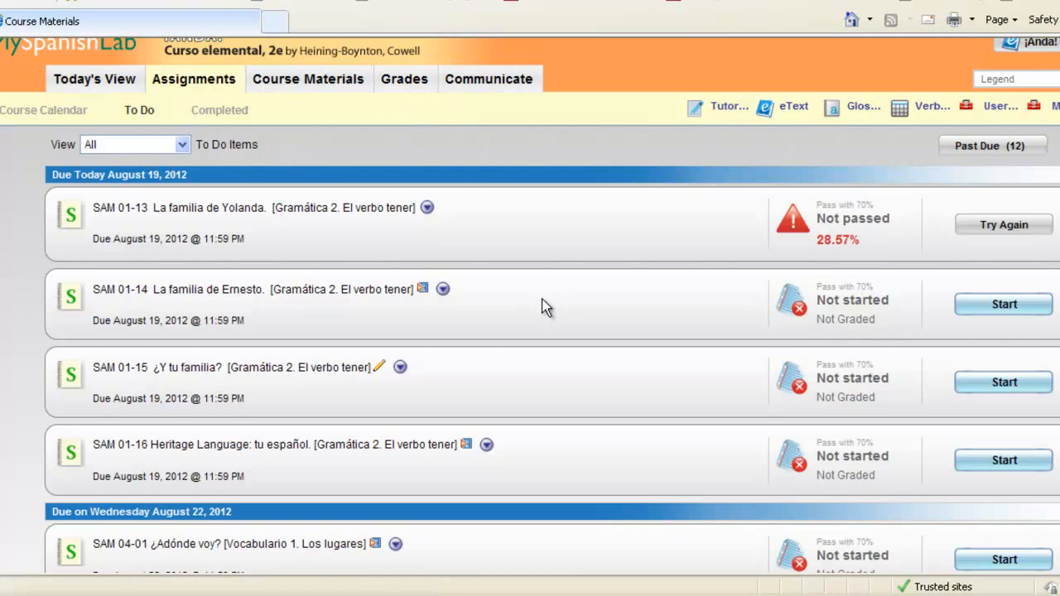
pyautogui.moveTo(1016, 257)
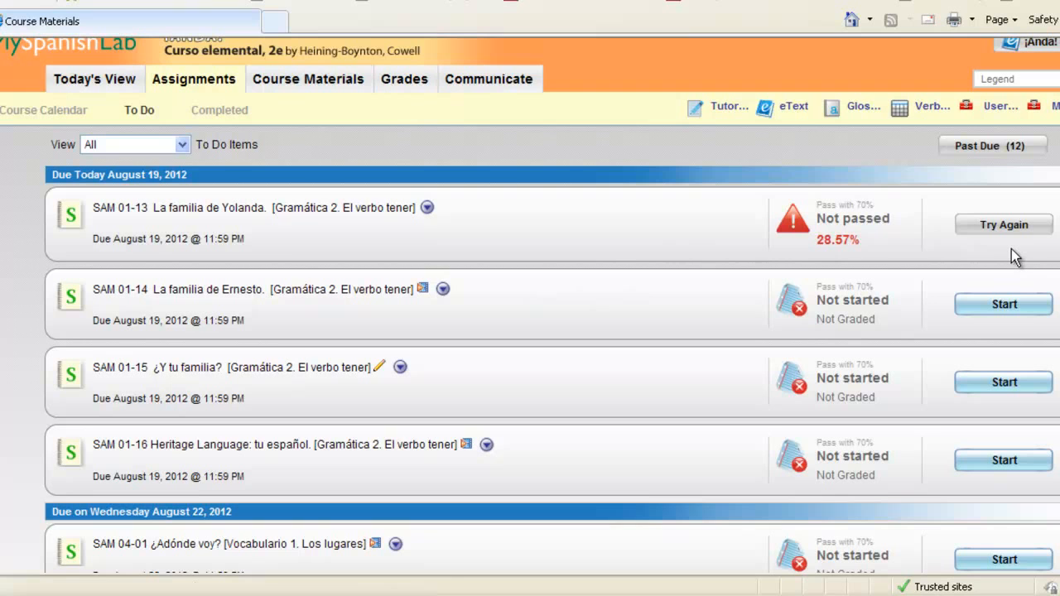
pyautogui.moveTo(928, 256)
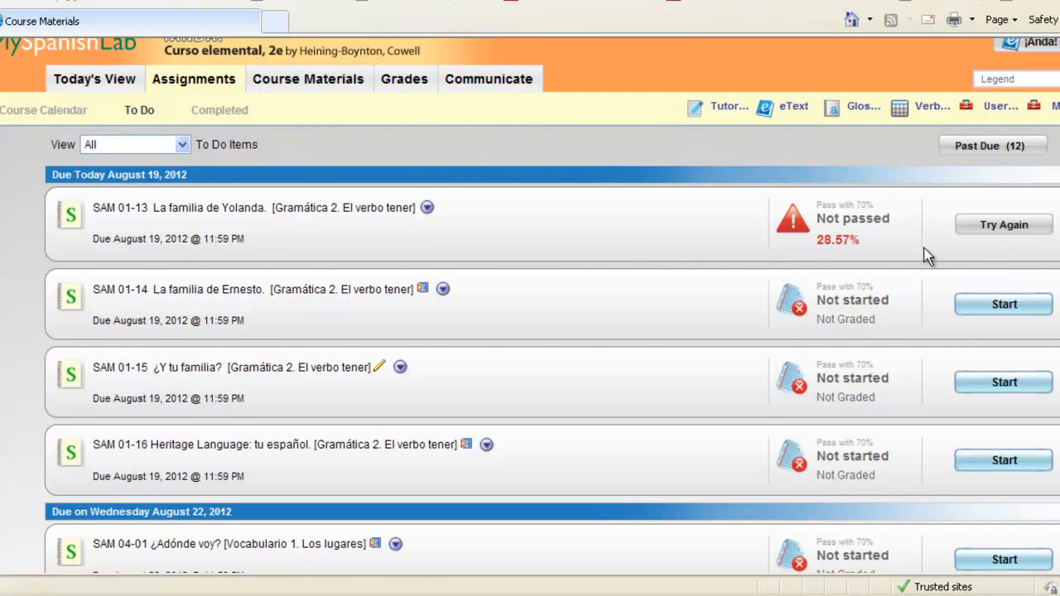
pyautogui.moveTo(899, 232)
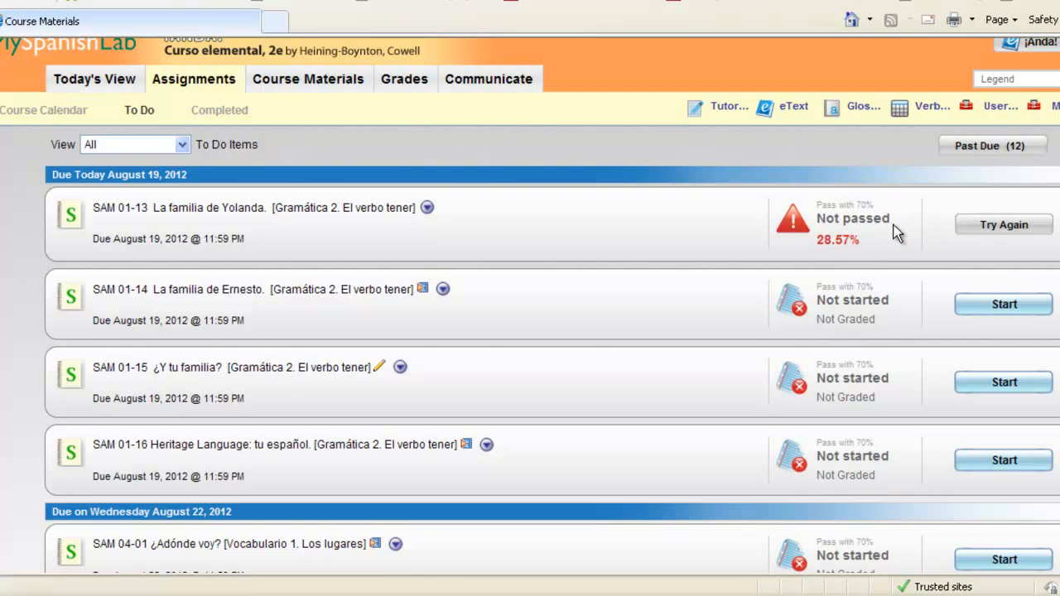
pyautogui.moveTo(737, 244)
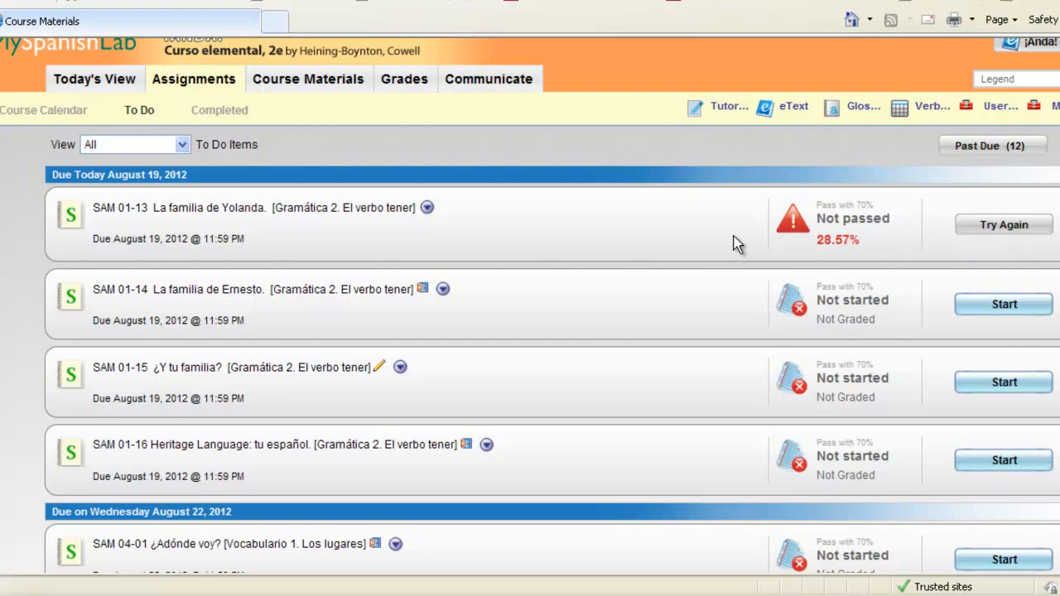
pyautogui.moveTo(886, 243)
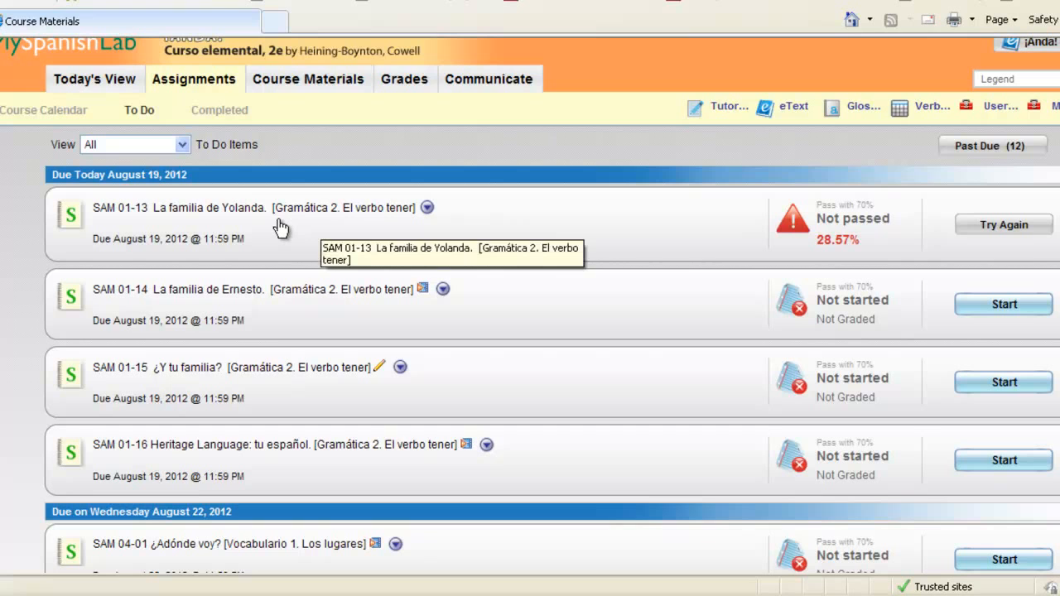
pyautogui.moveTo(361, 146)
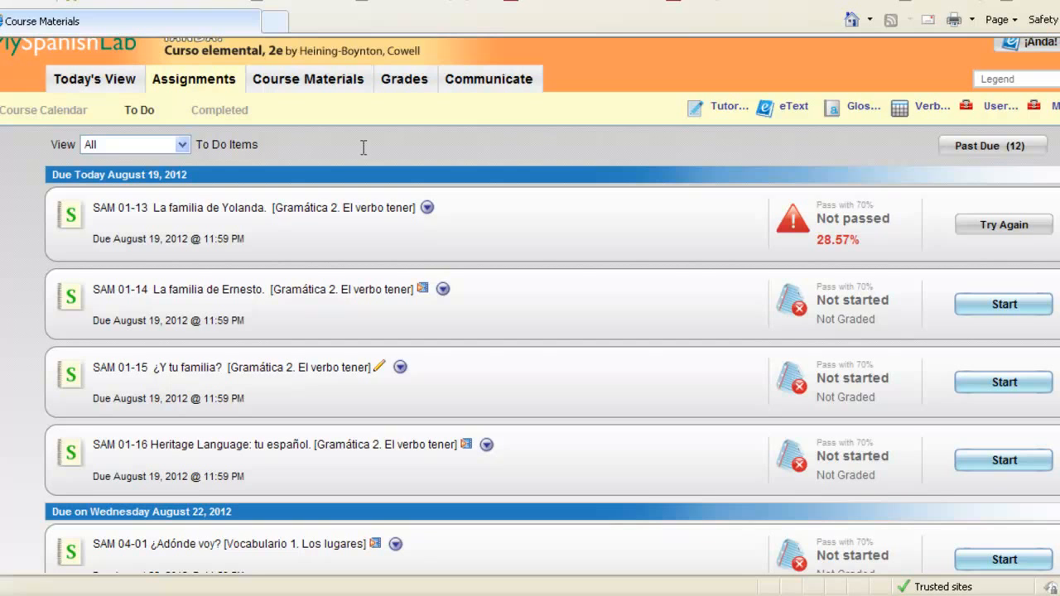
pyautogui.moveTo(629, 178)
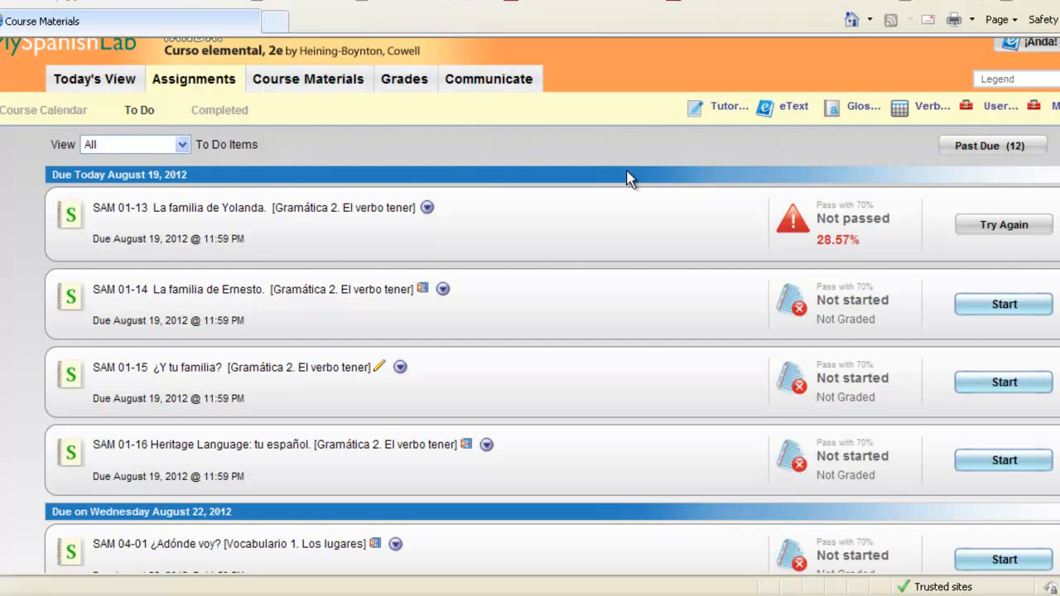
pyautogui.moveTo(647, 289)
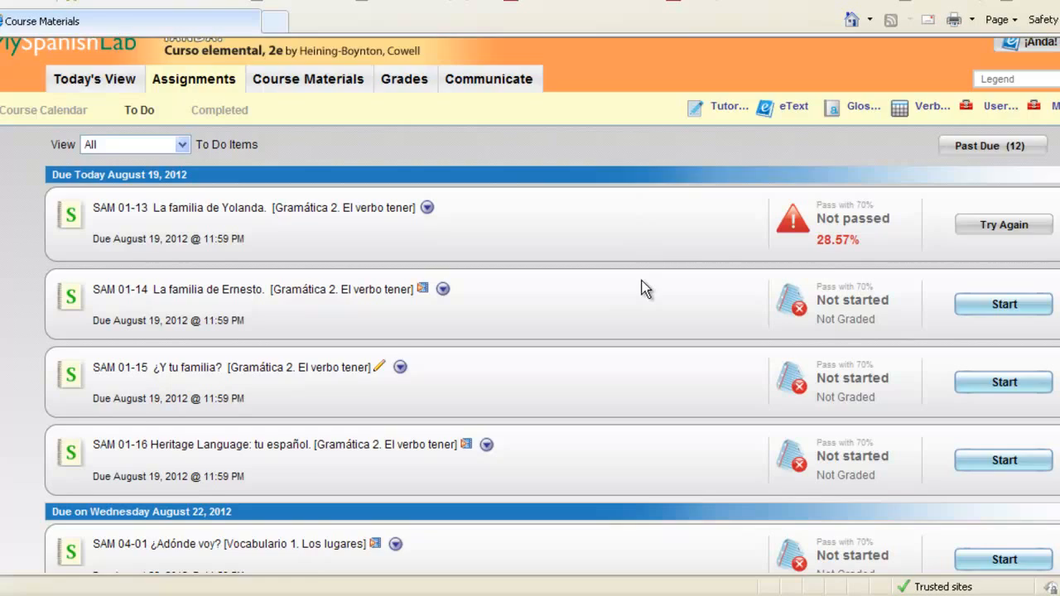
# Step: Scroll down to the Past Due section of August 17 assignments
pyautogui.scroll(-3)
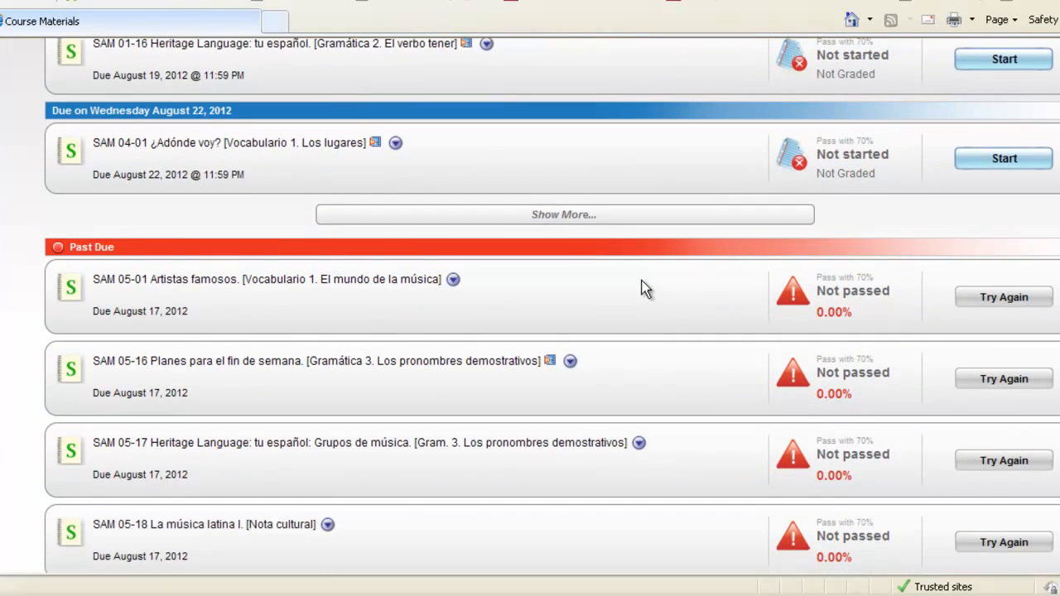
pyautogui.scroll(-3)
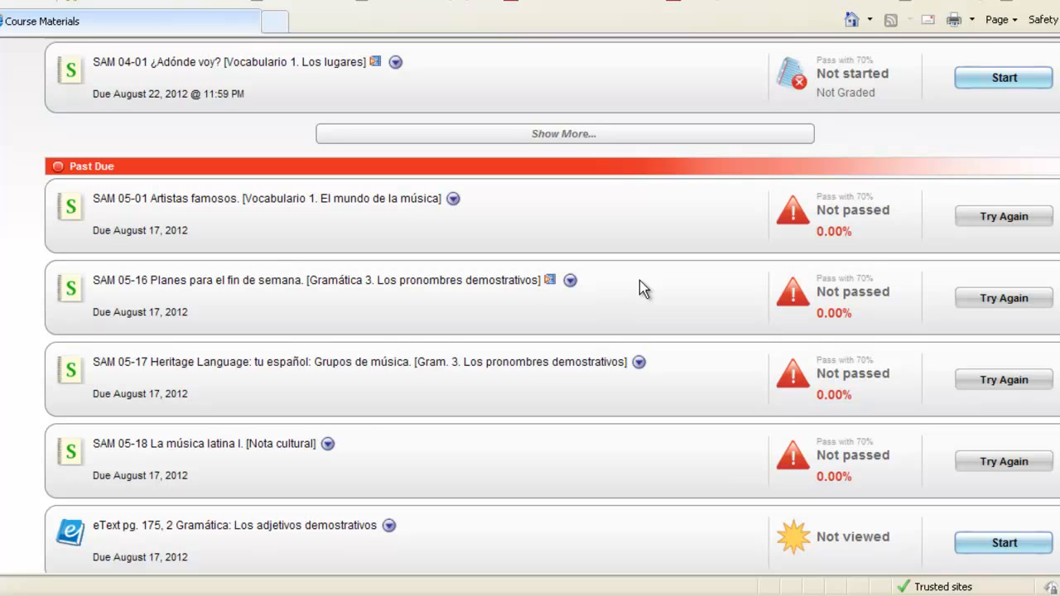
pyautogui.moveTo(671, 238)
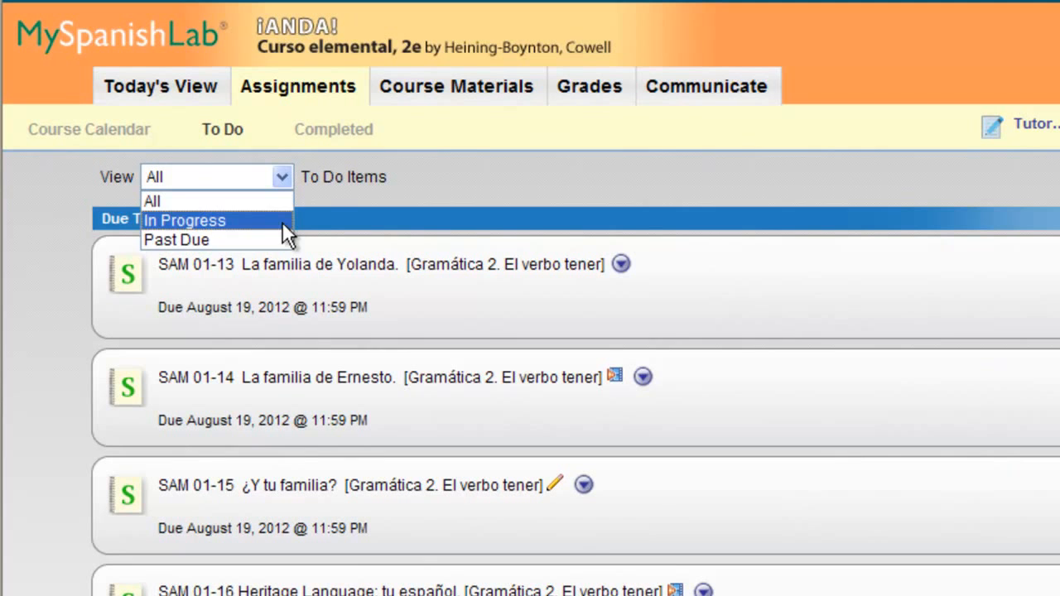
pyautogui.moveTo(286, 240)
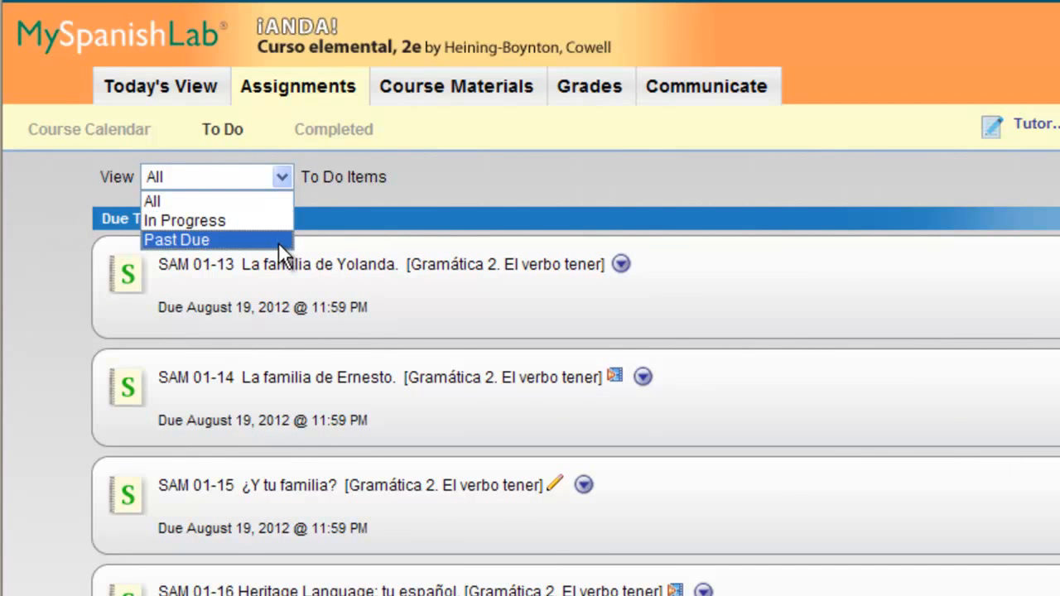
pyautogui.click(175, 240)
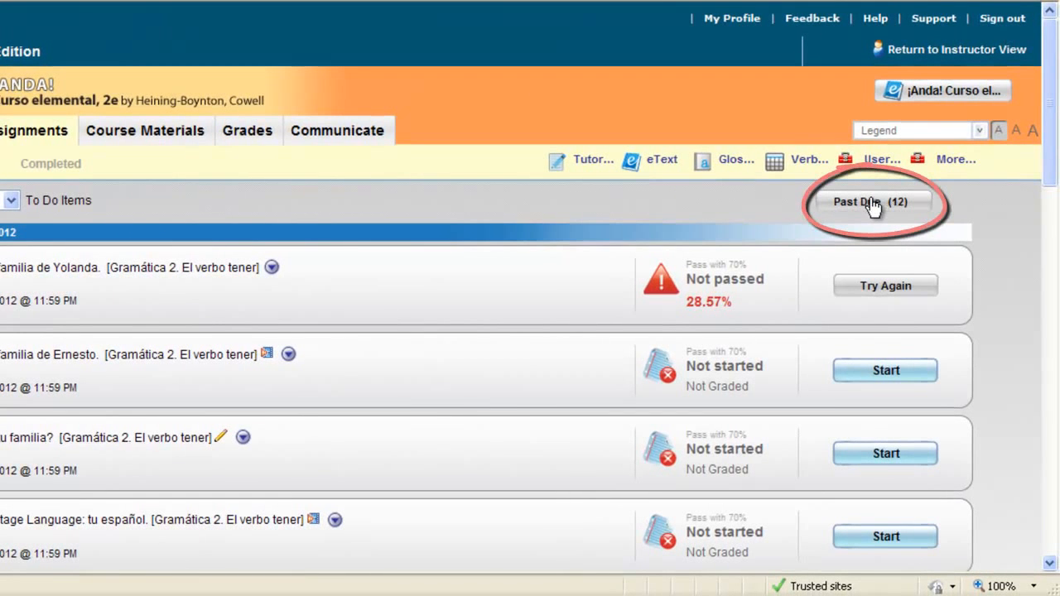
# Step: Select Past Due (12) to view assignments due August 17 on the calendar
pyautogui.click(871, 201)
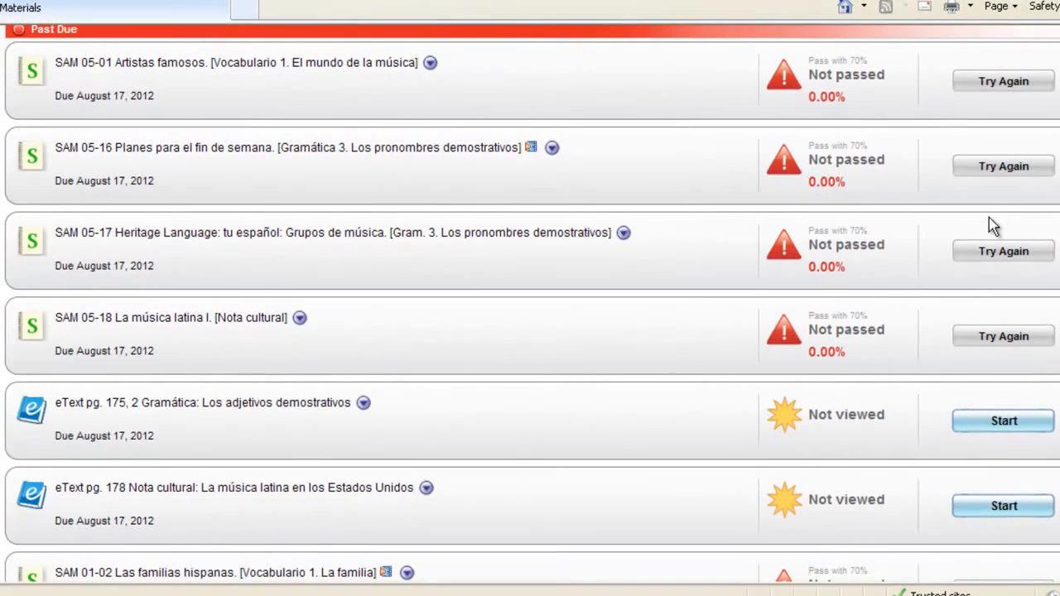
pyautogui.scroll(3)
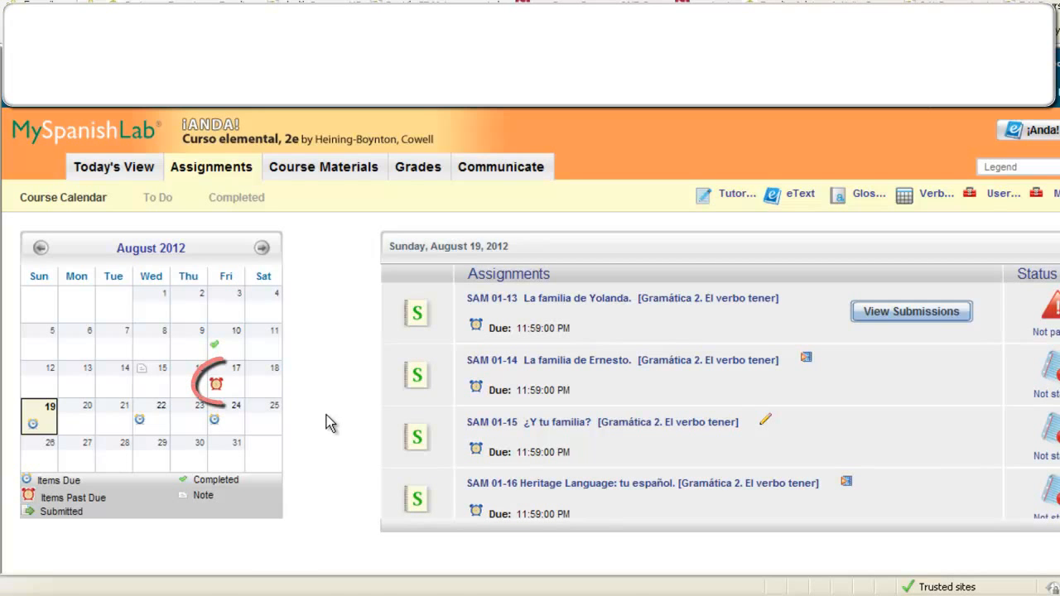
pyautogui.moveTo(217, 383)
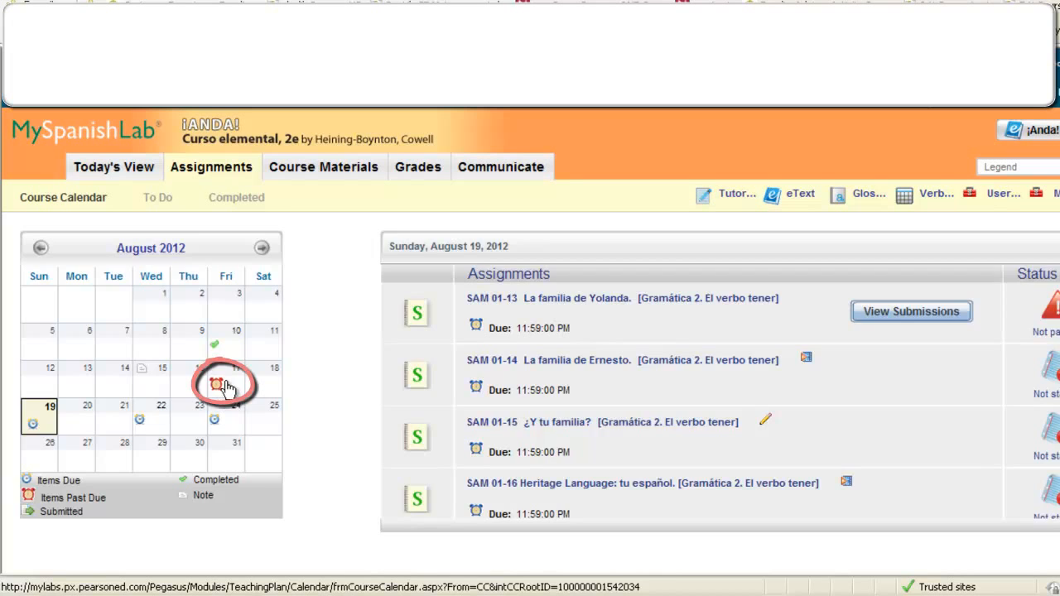
# Step: Open August 17 to see its past-due eText readings and SAM 05 assignments
pyautogui.click(226, 379)
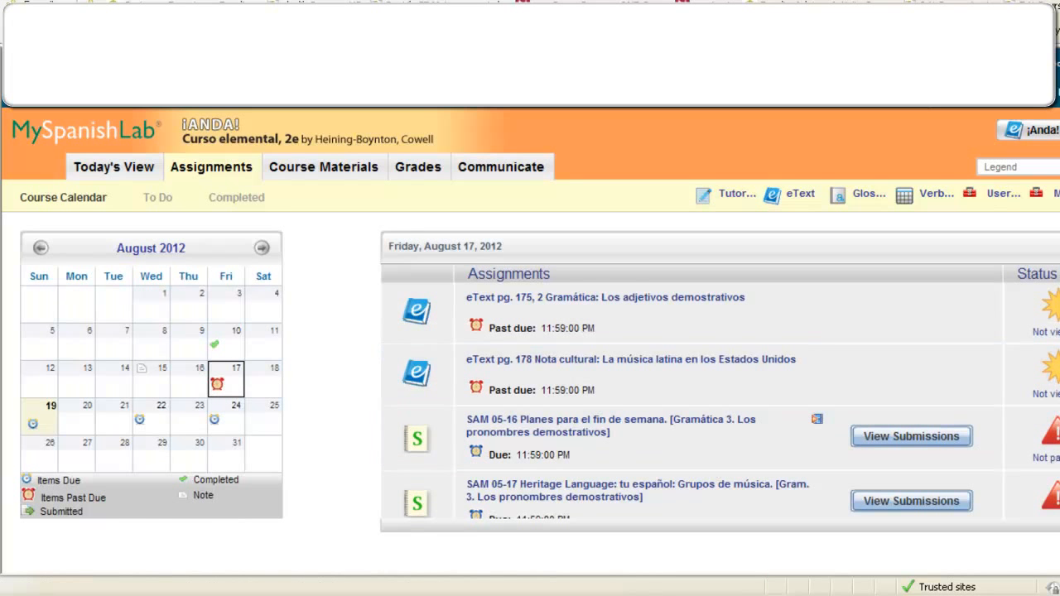
pyautogui.scroll(-3)
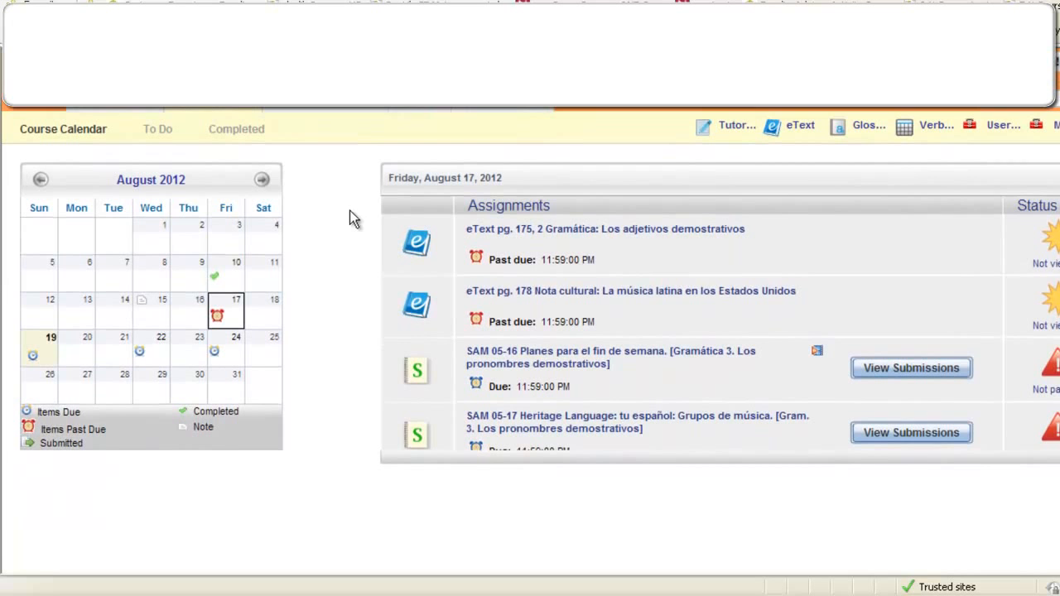
pyautogui.moveTo(342, 259)
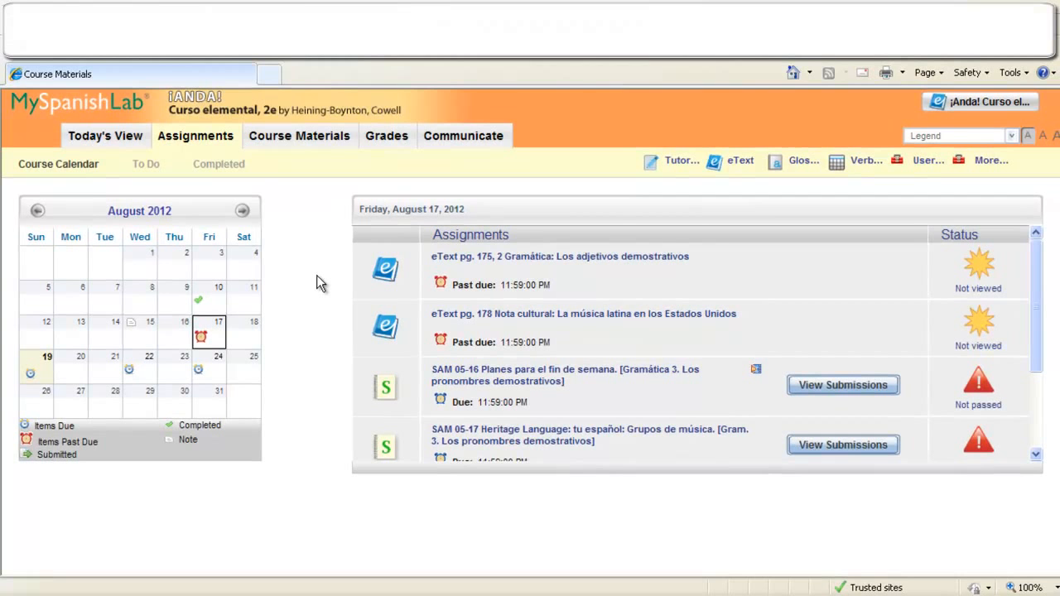
# Step: Switch to the Completed tab, which shows no completed items
pyautogui.click(218, 163)
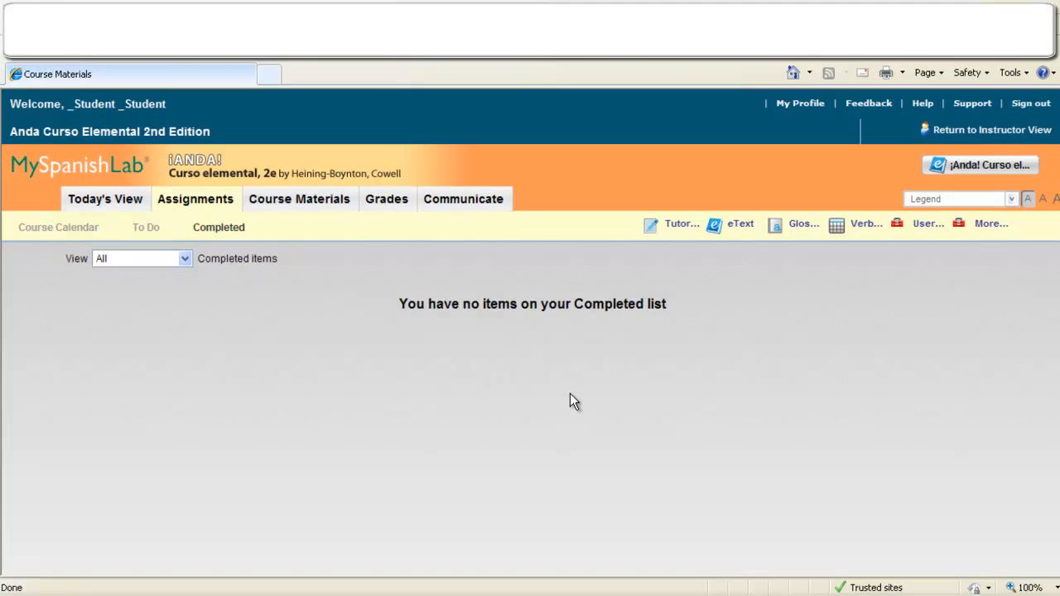
pyautogui.moveTo(156, 292)
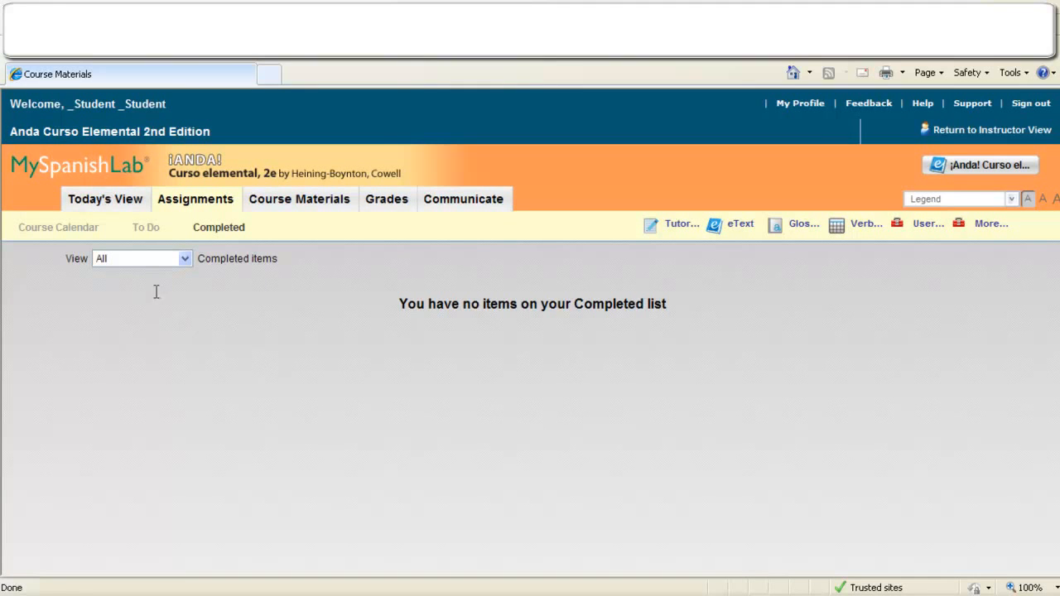
pyautogui.moveTo(246, 308)
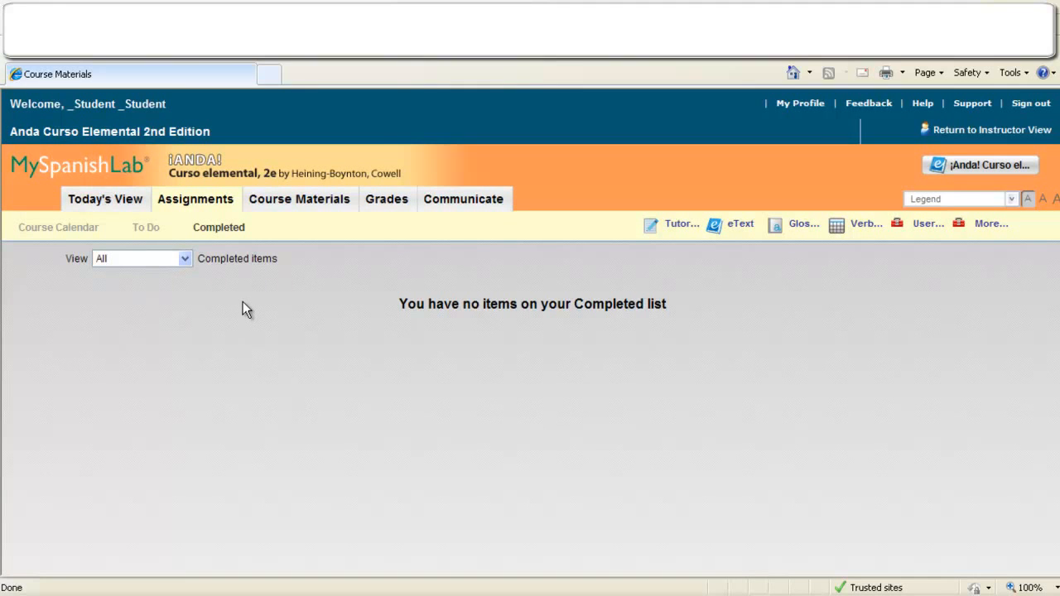
pyautogui.moveTo(241, 311)
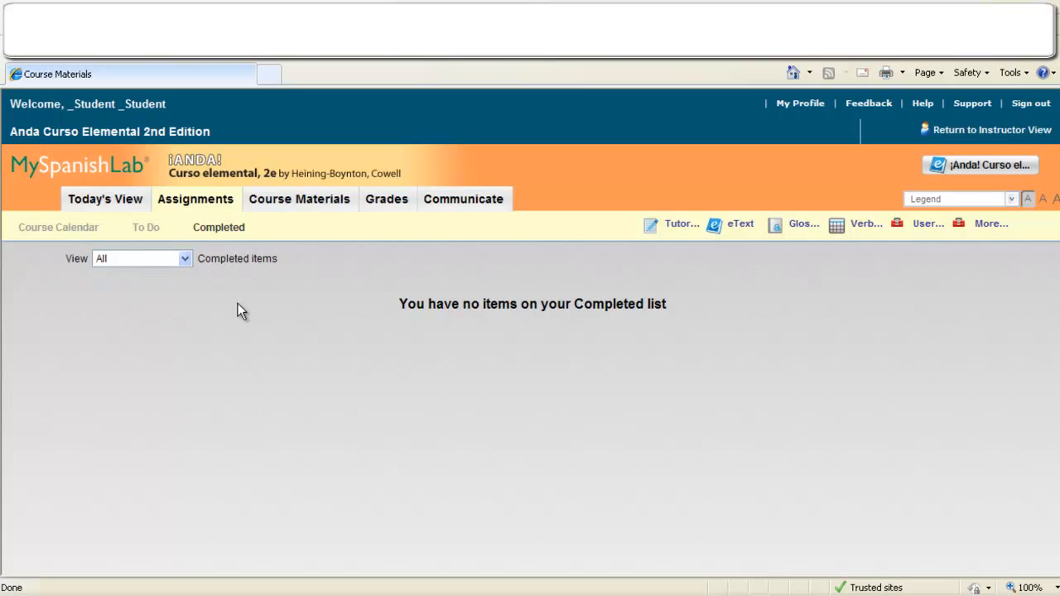